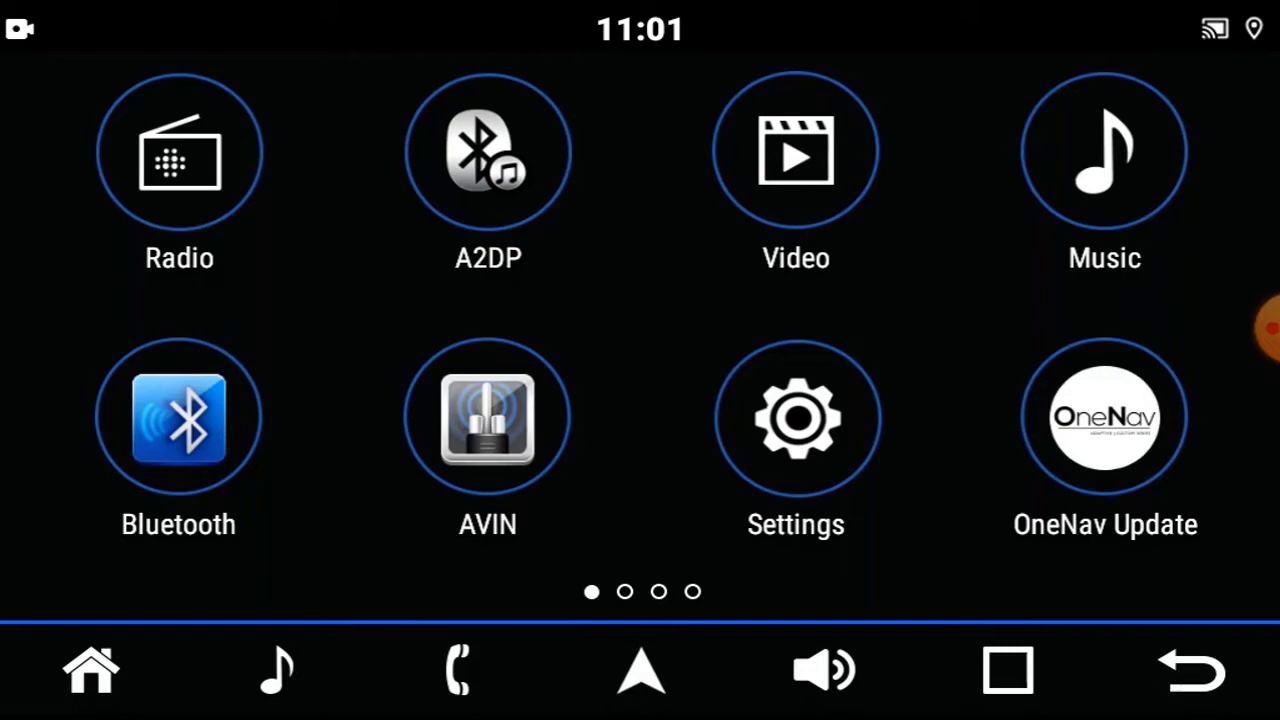
- Turn Wi-Fi on under Network & internet so the radio joins the saved Gavin network
left_click(796, 418)
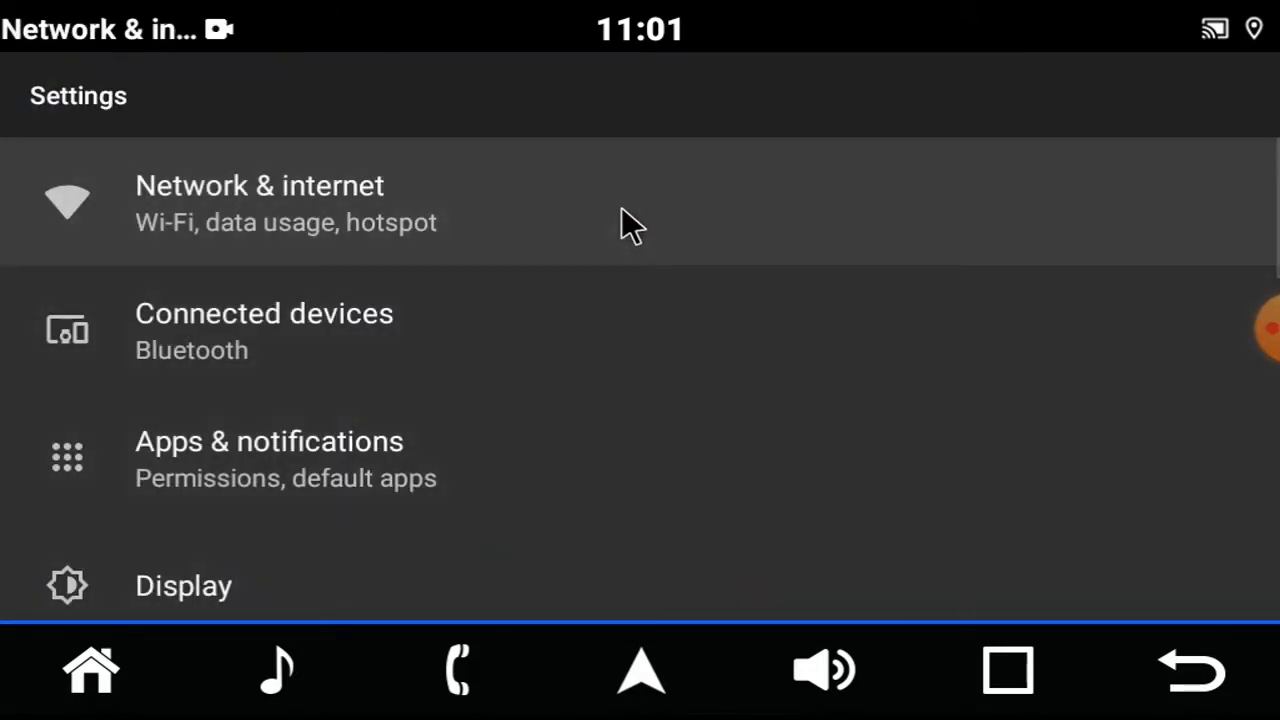
left_click(260, 200)
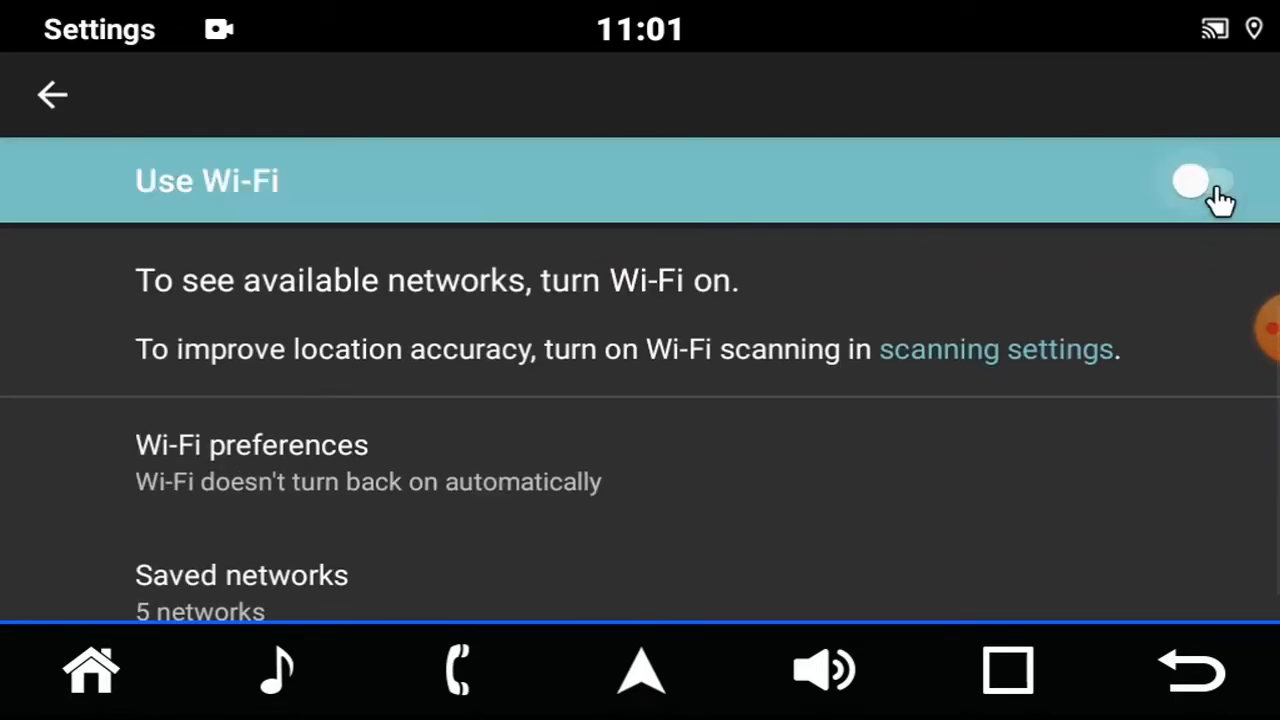
left_click(1210, 180)
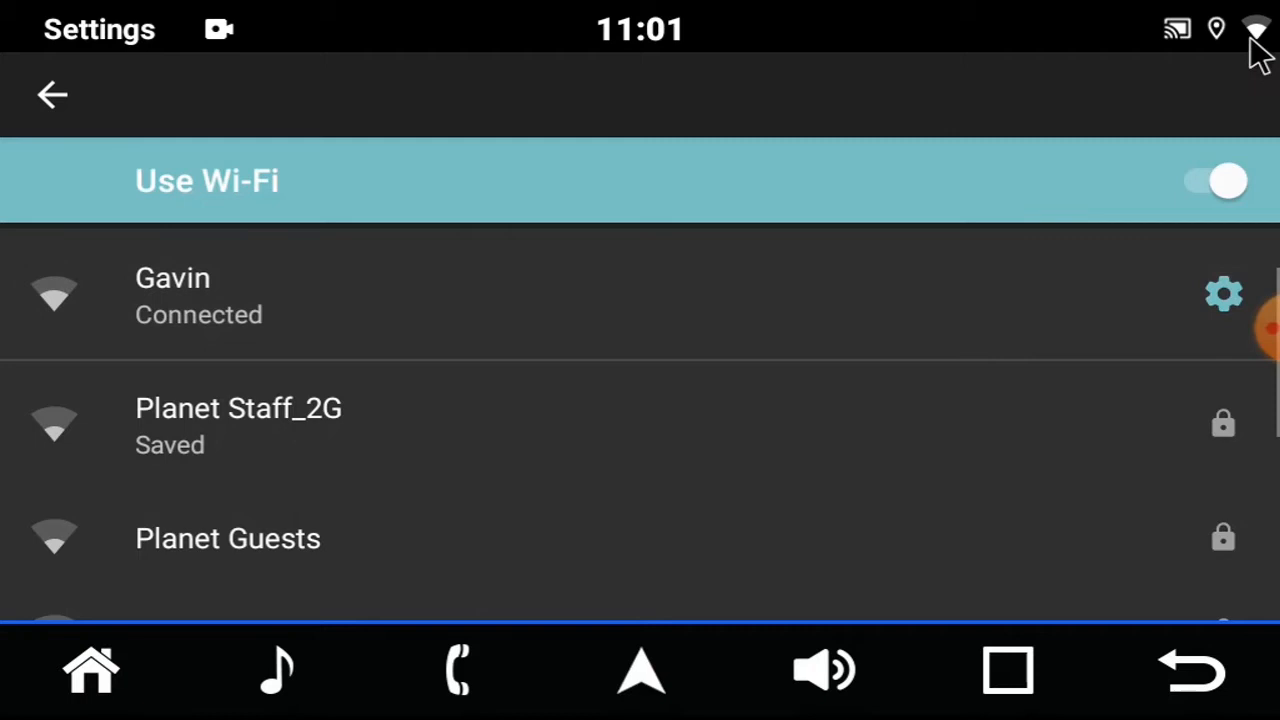
mouse_move(1116, 150)
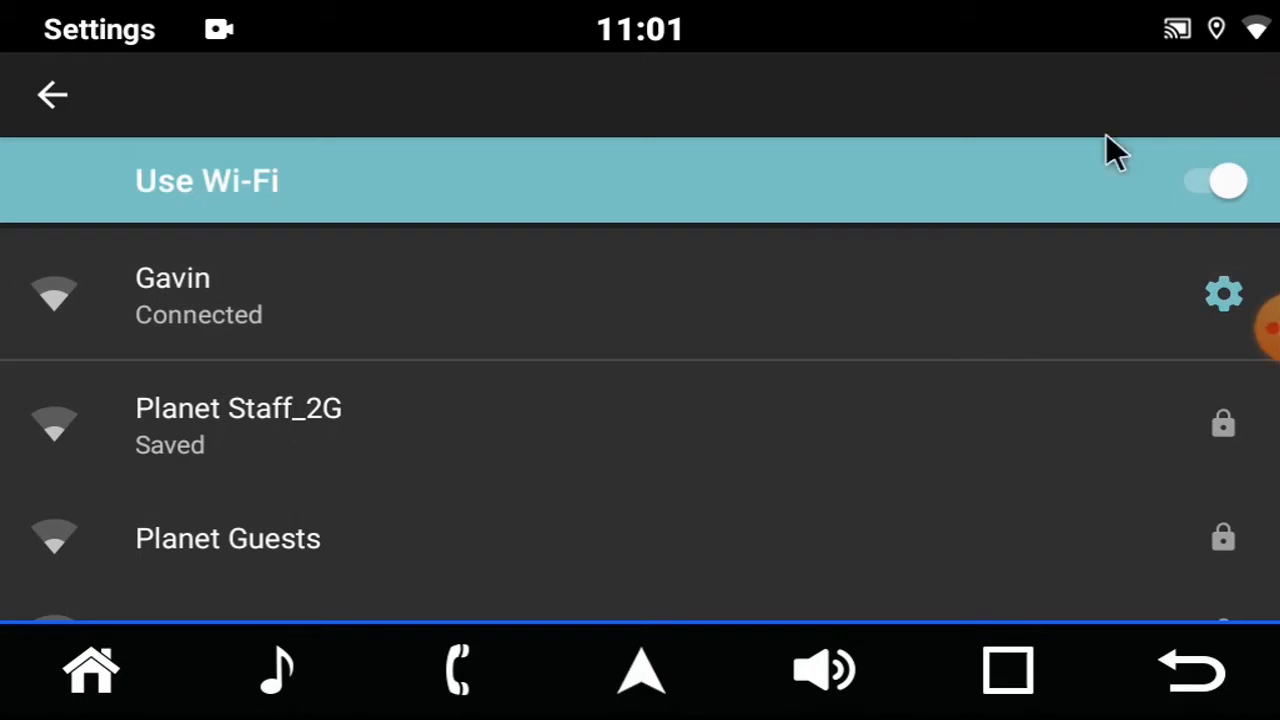
mouse_move(90, 670)
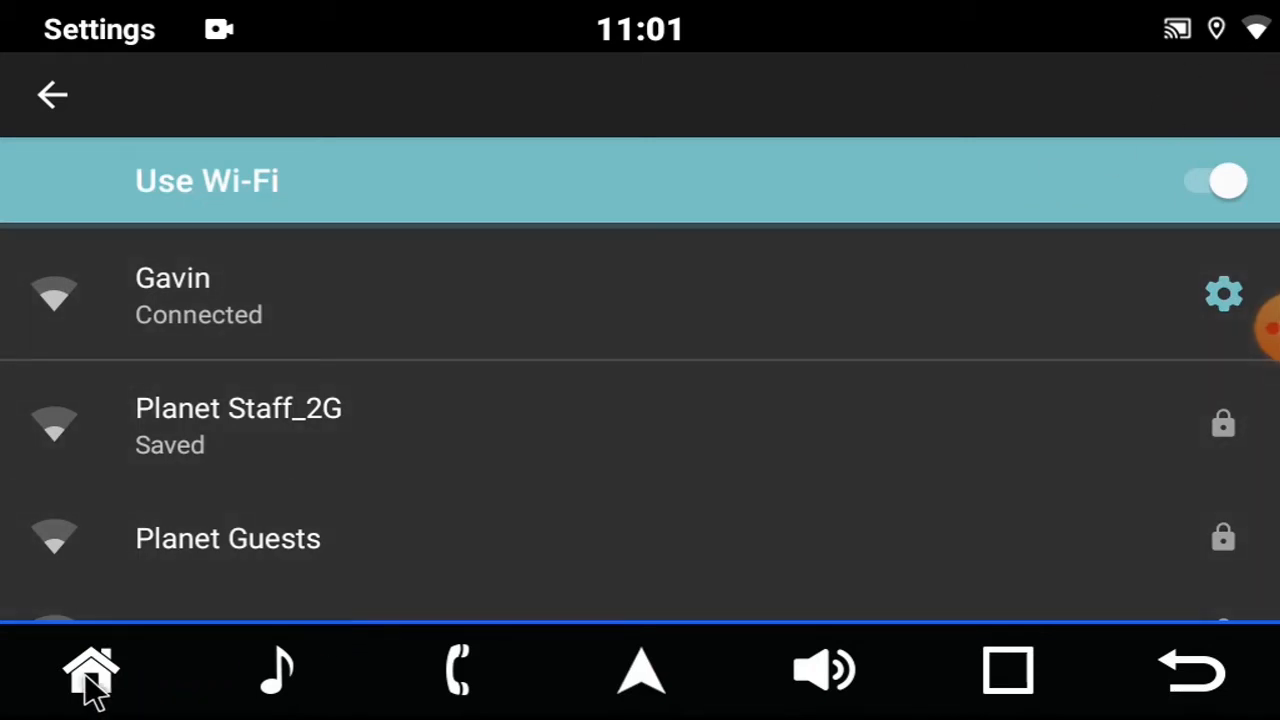
- Launch OneNav Update from the home screen and load its list of downloadable apps
left_click(90, 670)
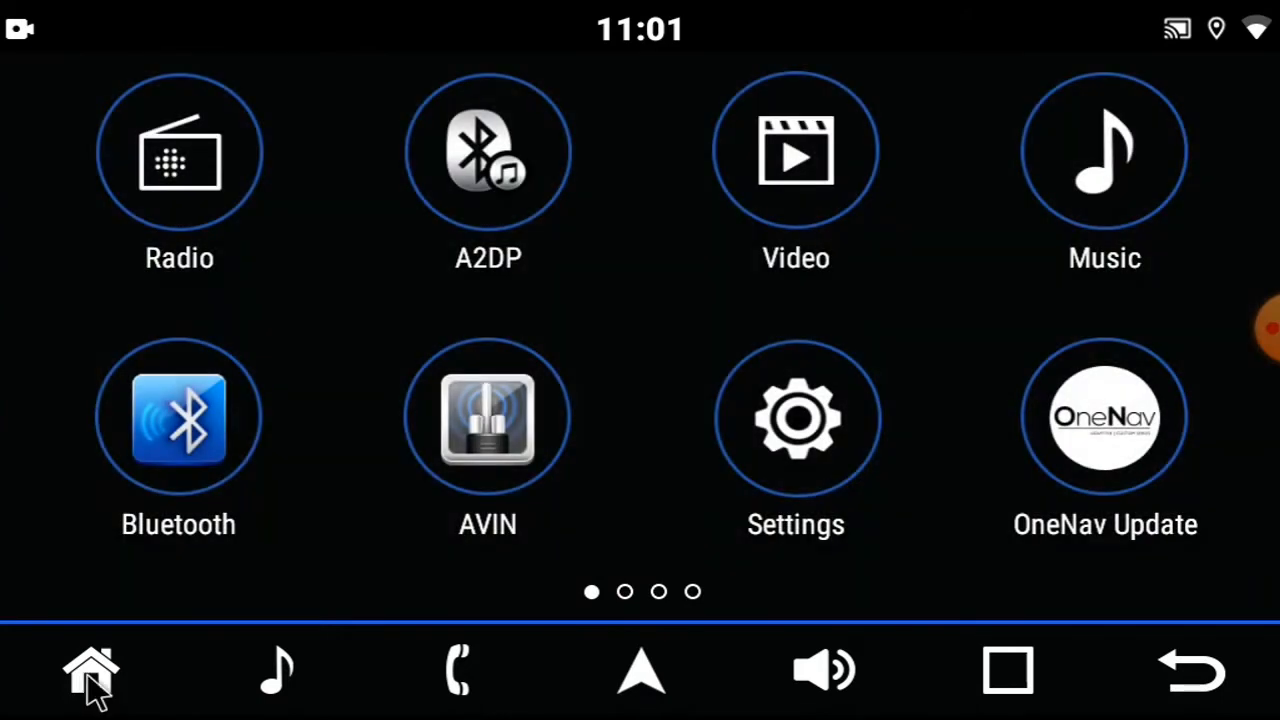
mouse_move(1104, 444)
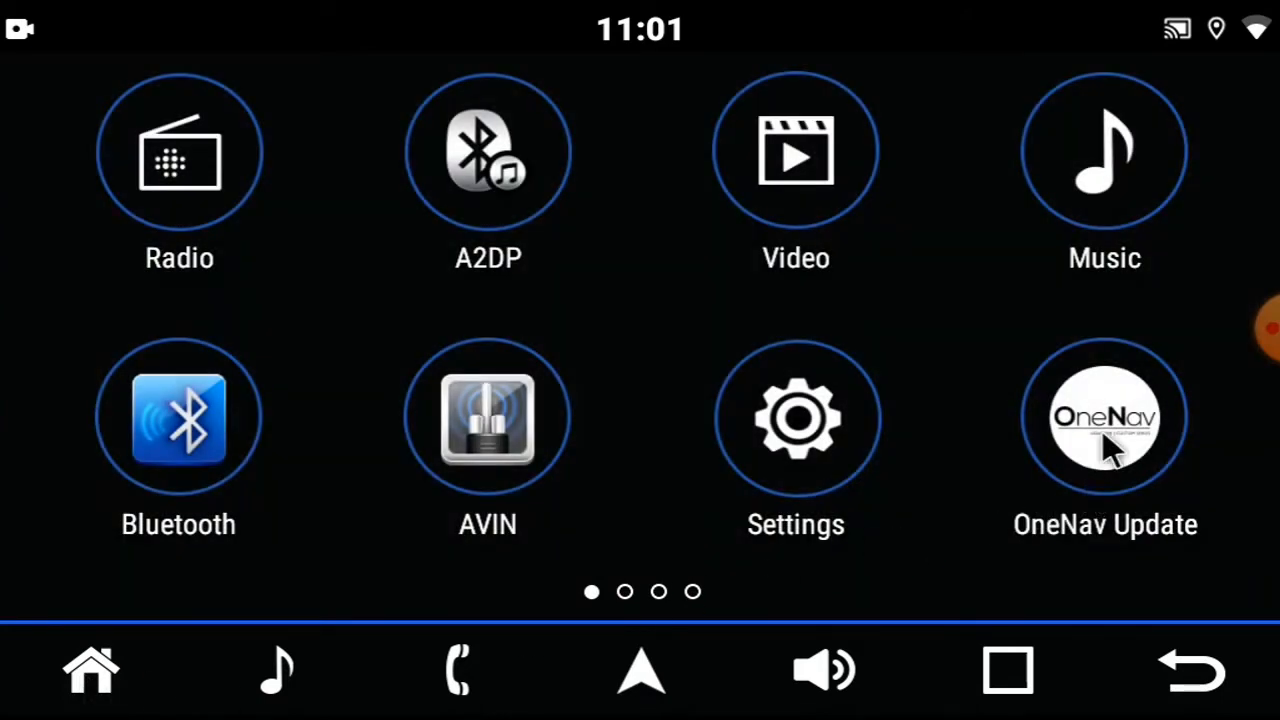
left_click(1104, 418)
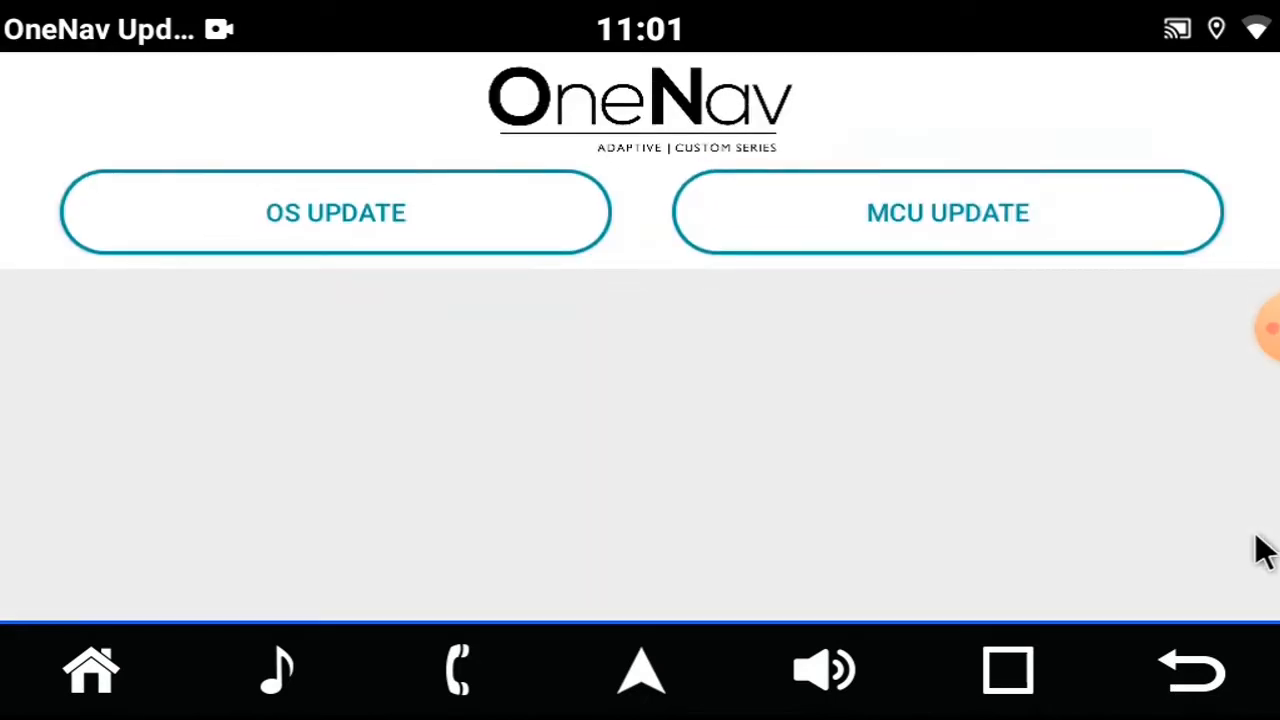
left_click(336, 212)
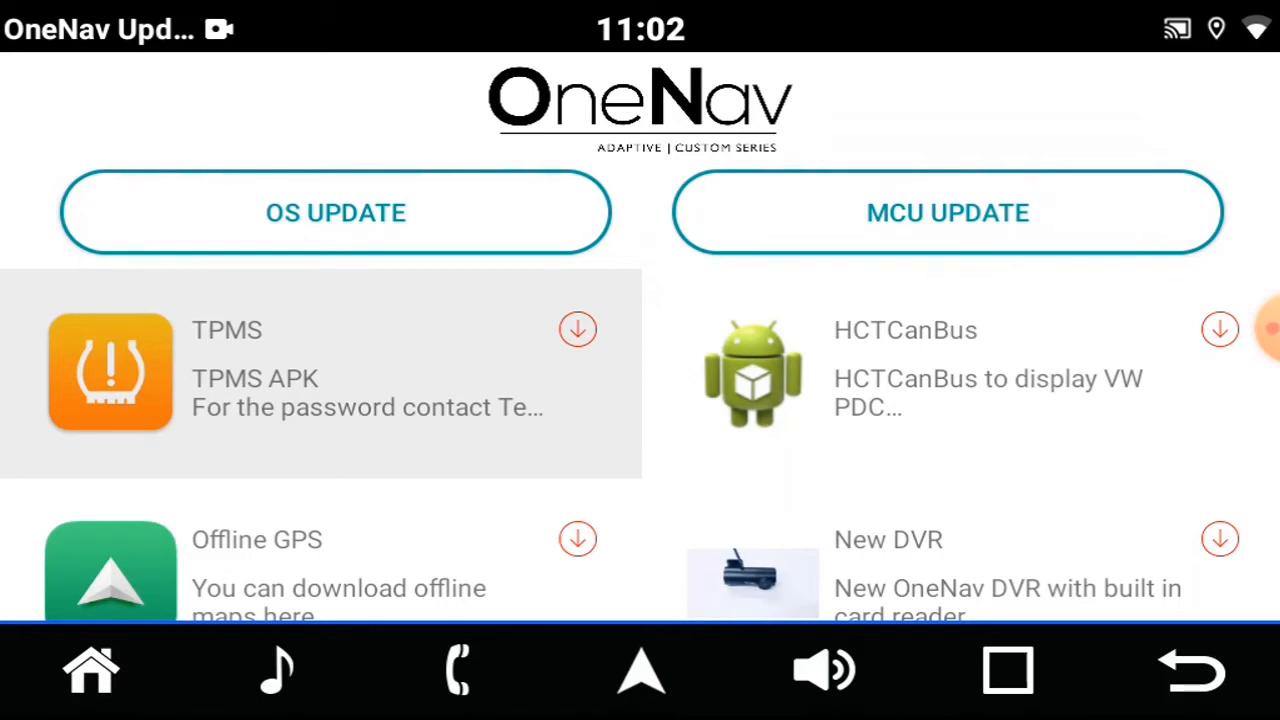
mouse_move(520, 244)
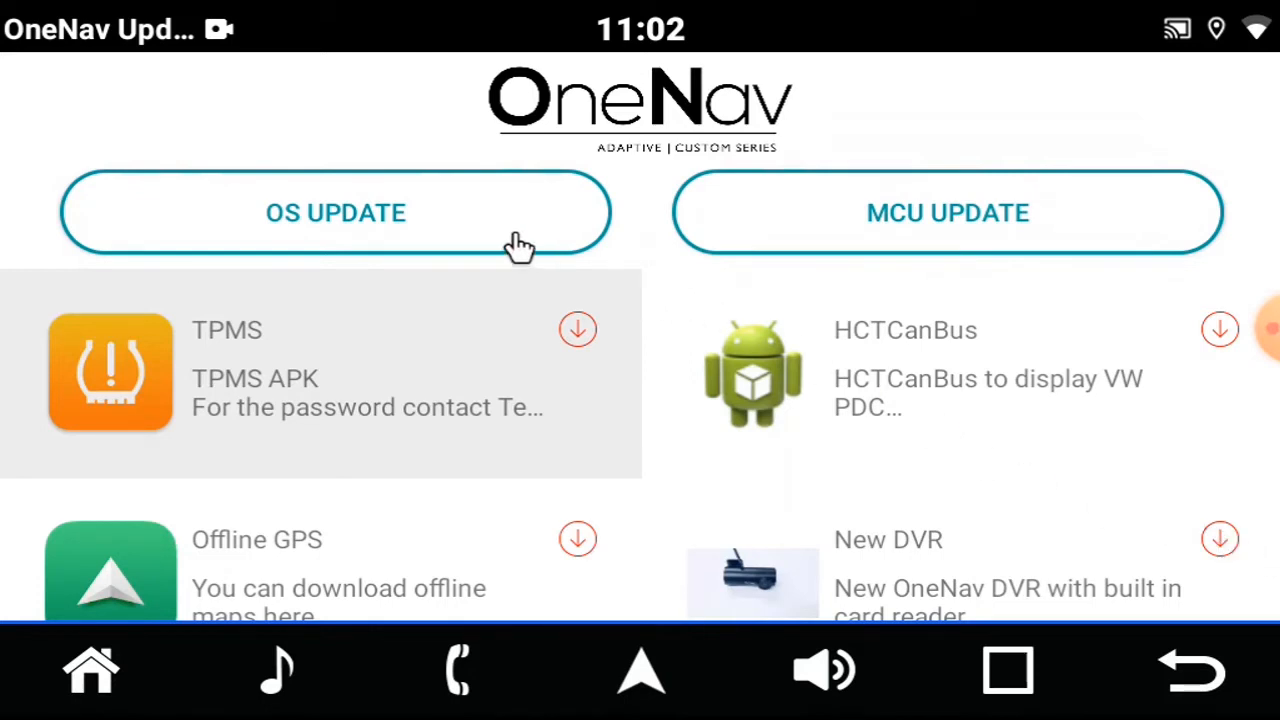
left_click(336, 212)
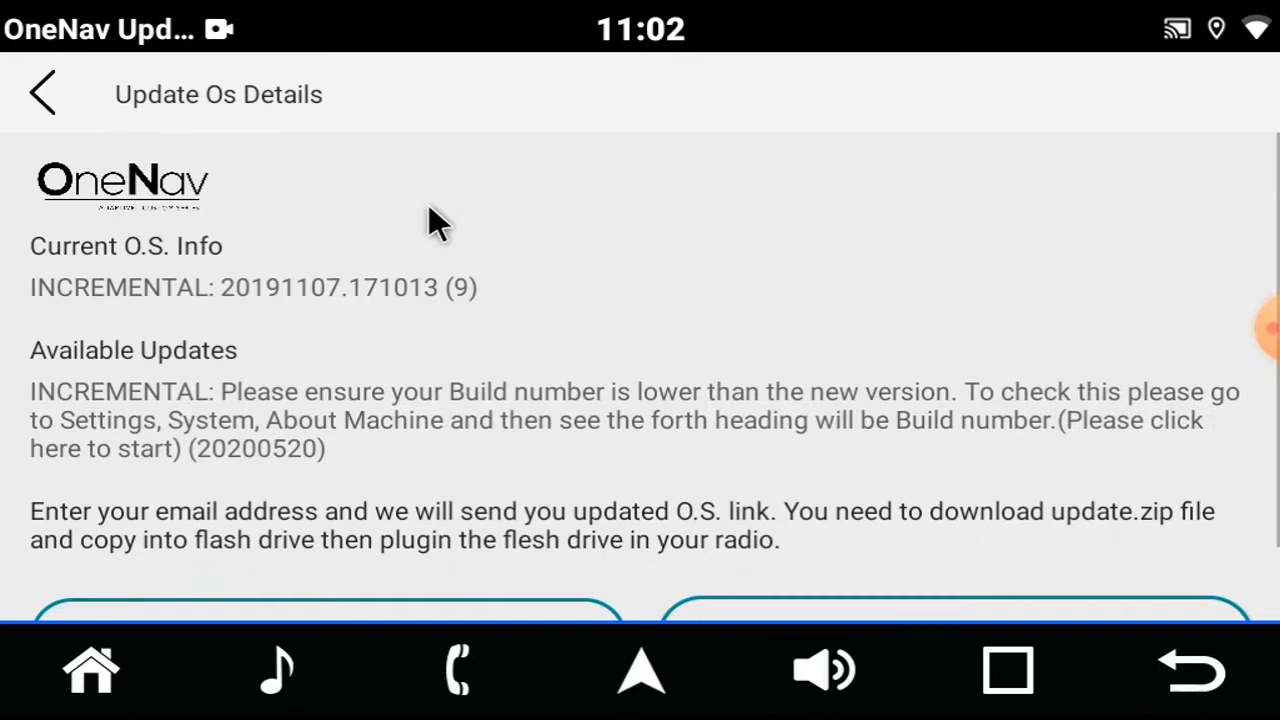
scroll("down", 3)
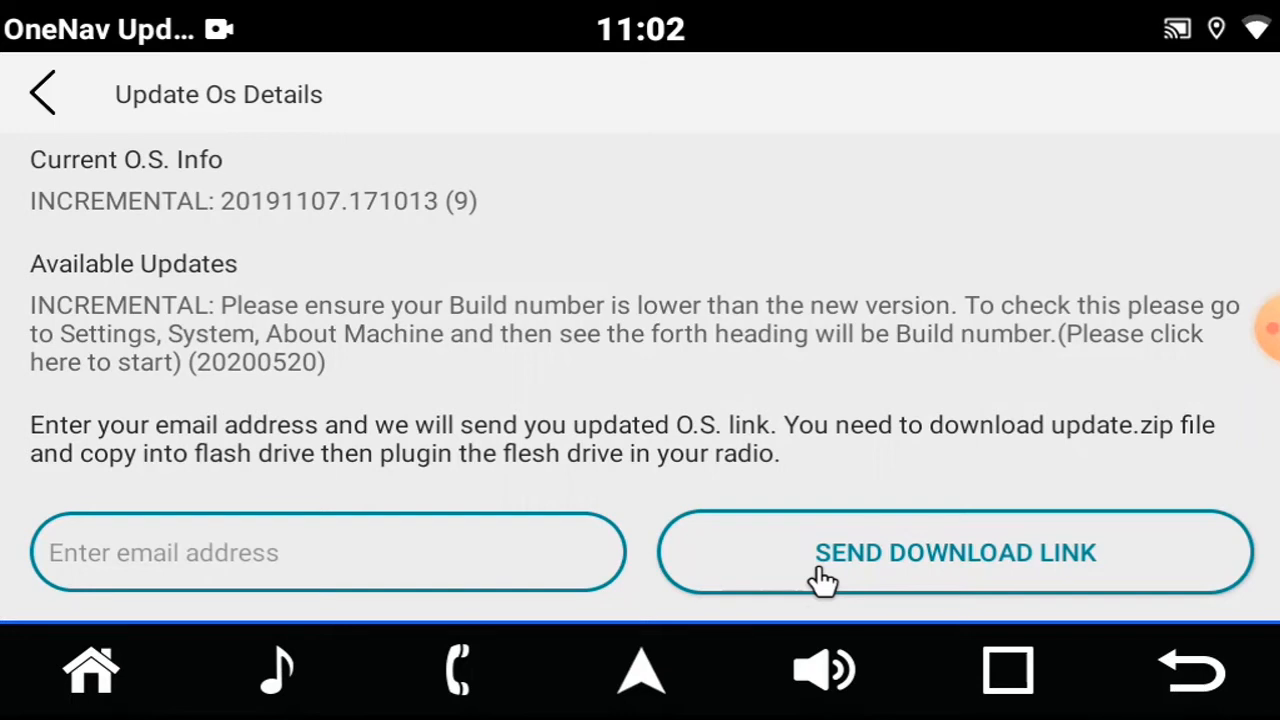
mouse_move(616, 400)
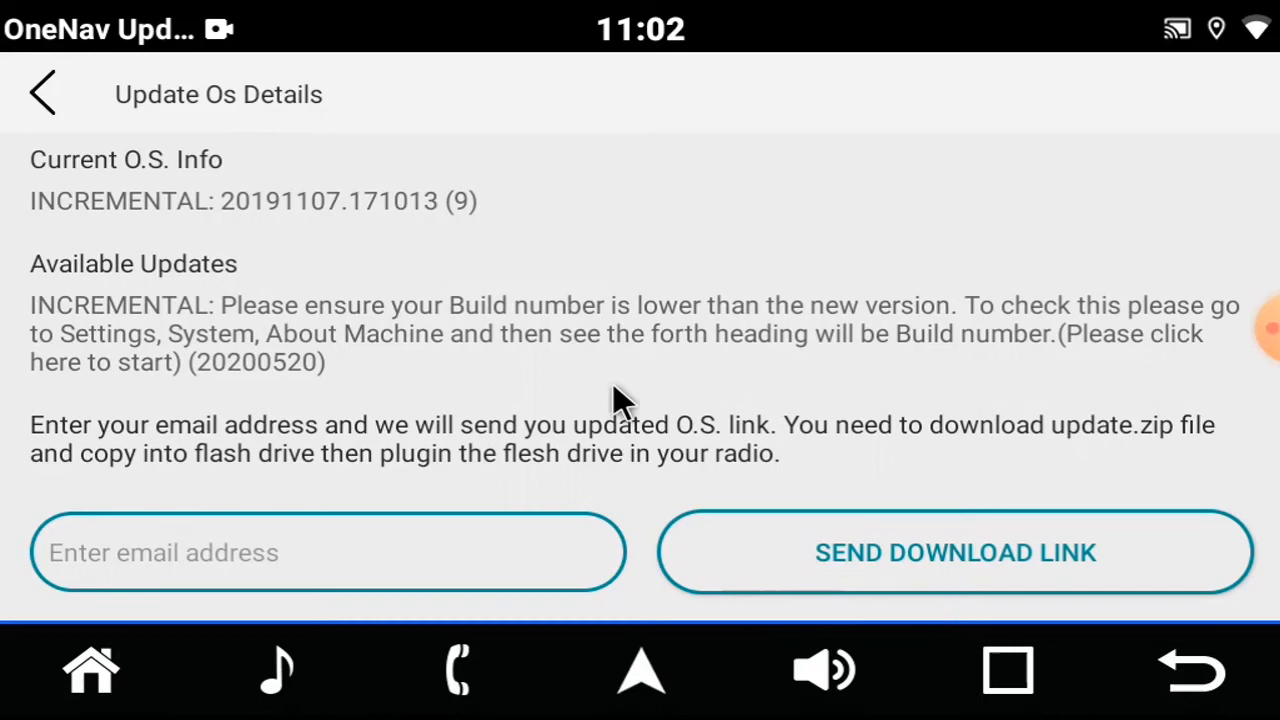
left_click(44, 92)
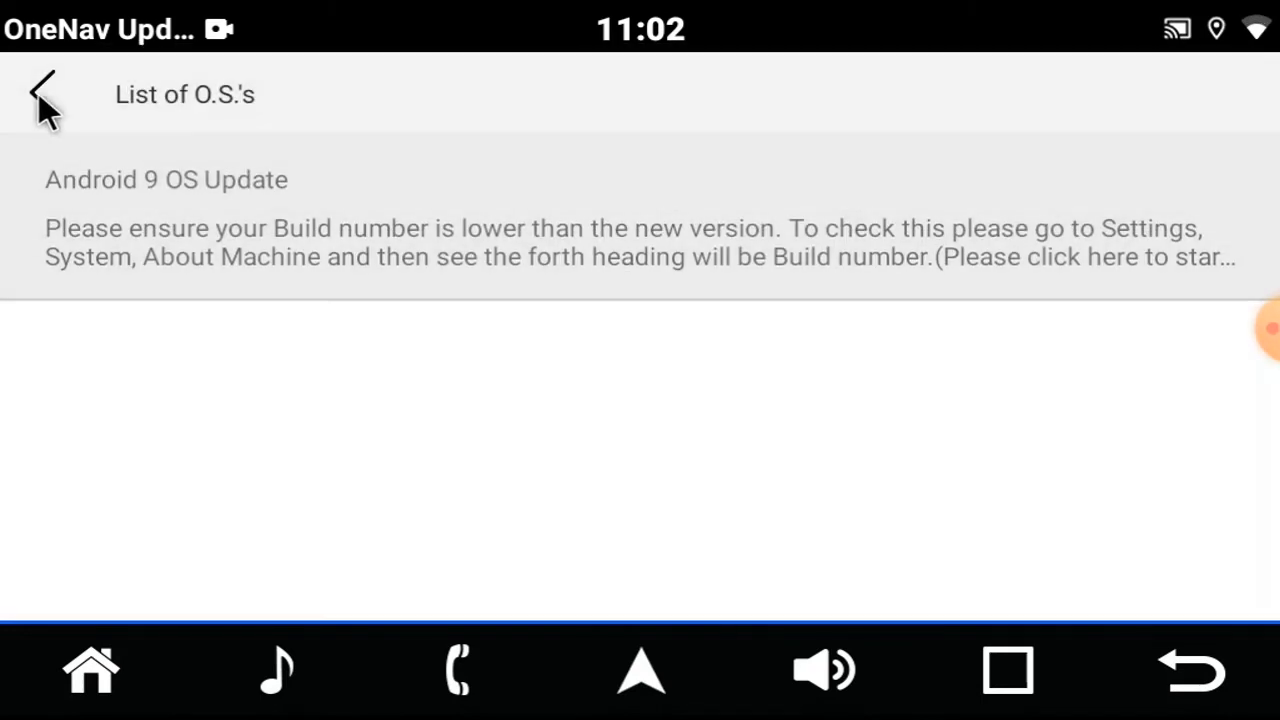
left_click(42, 92)
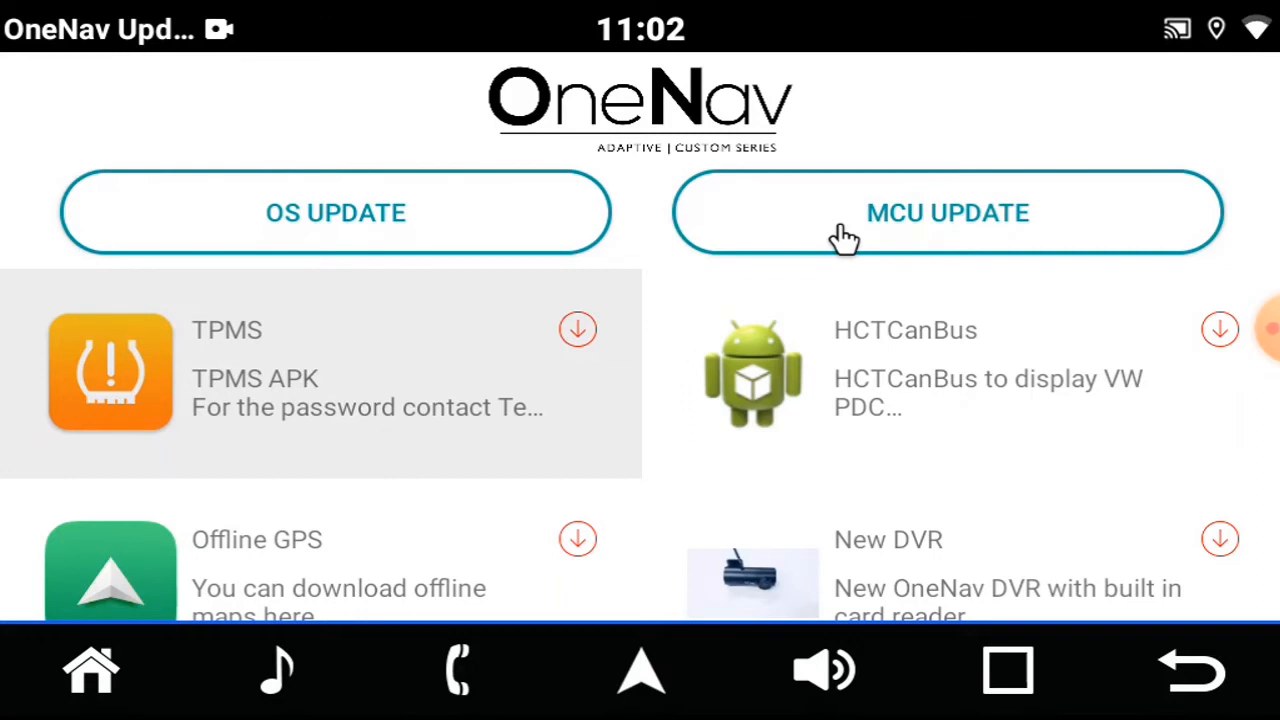
mouse_move(568, 376)
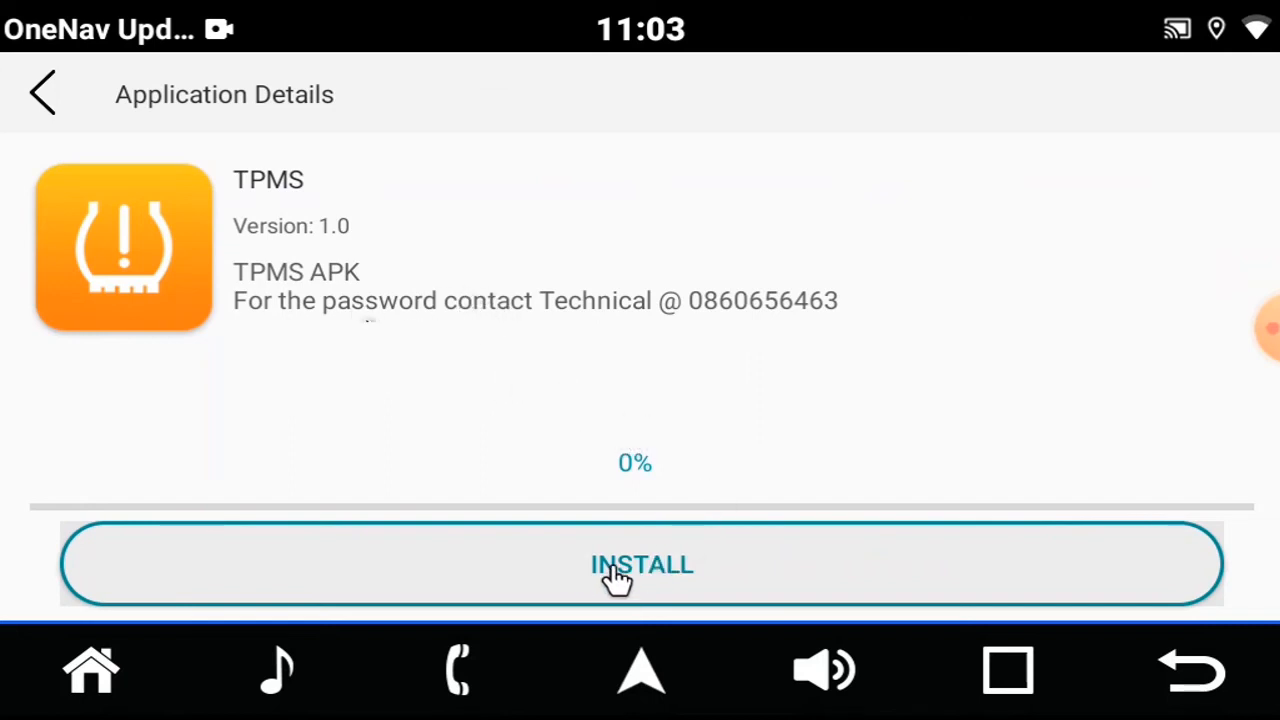
- Install the TPMS app through the package installer and return to the main app list
left_click(640, 564)
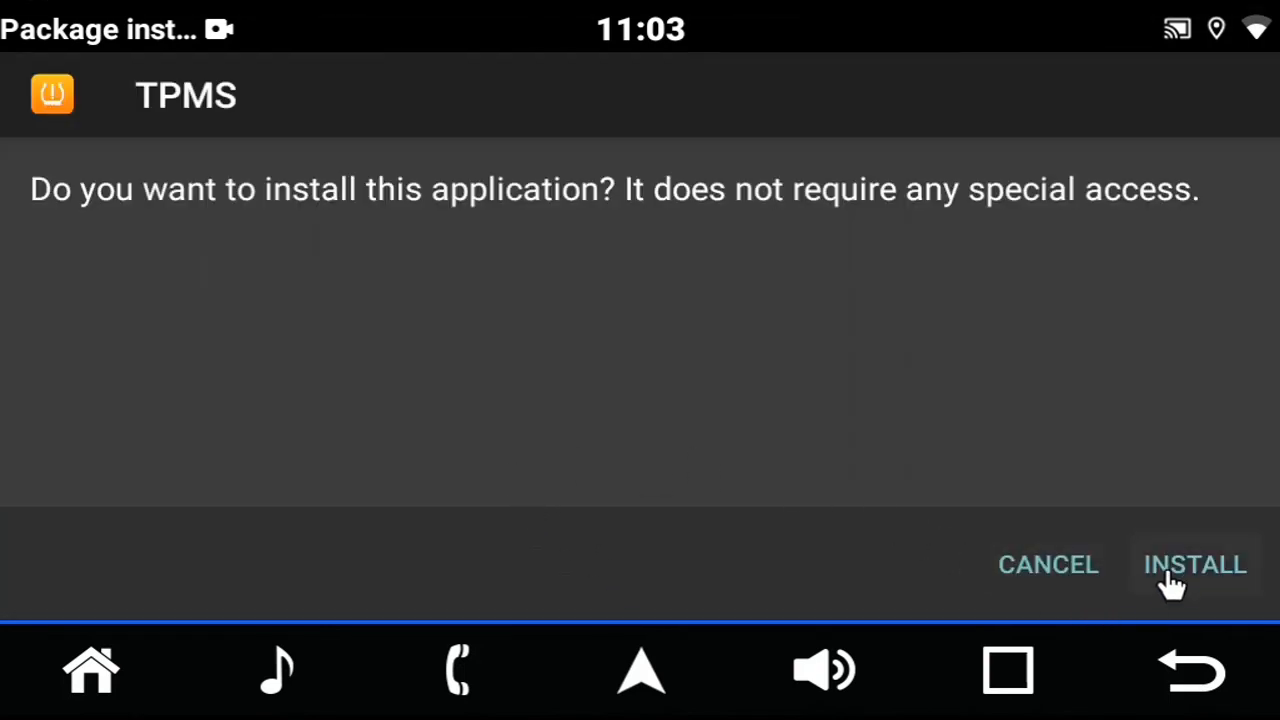
left_click(1194, 564)
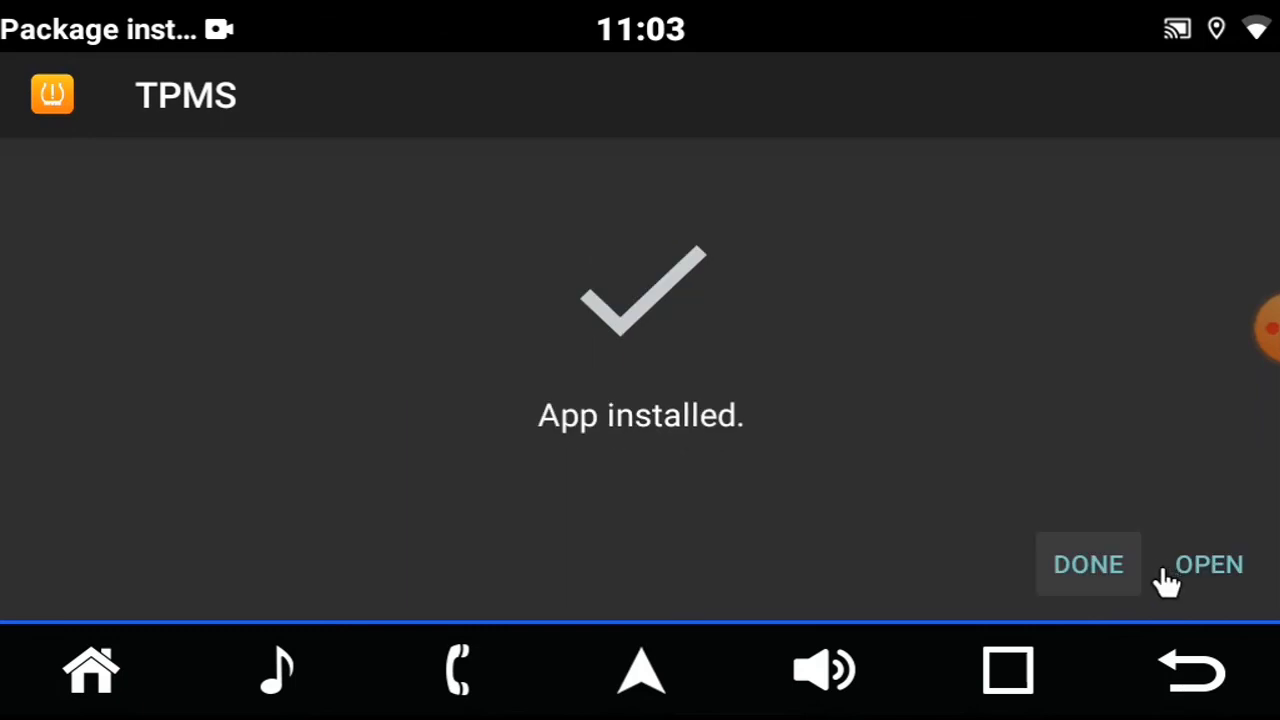
left_click(1088, 564)
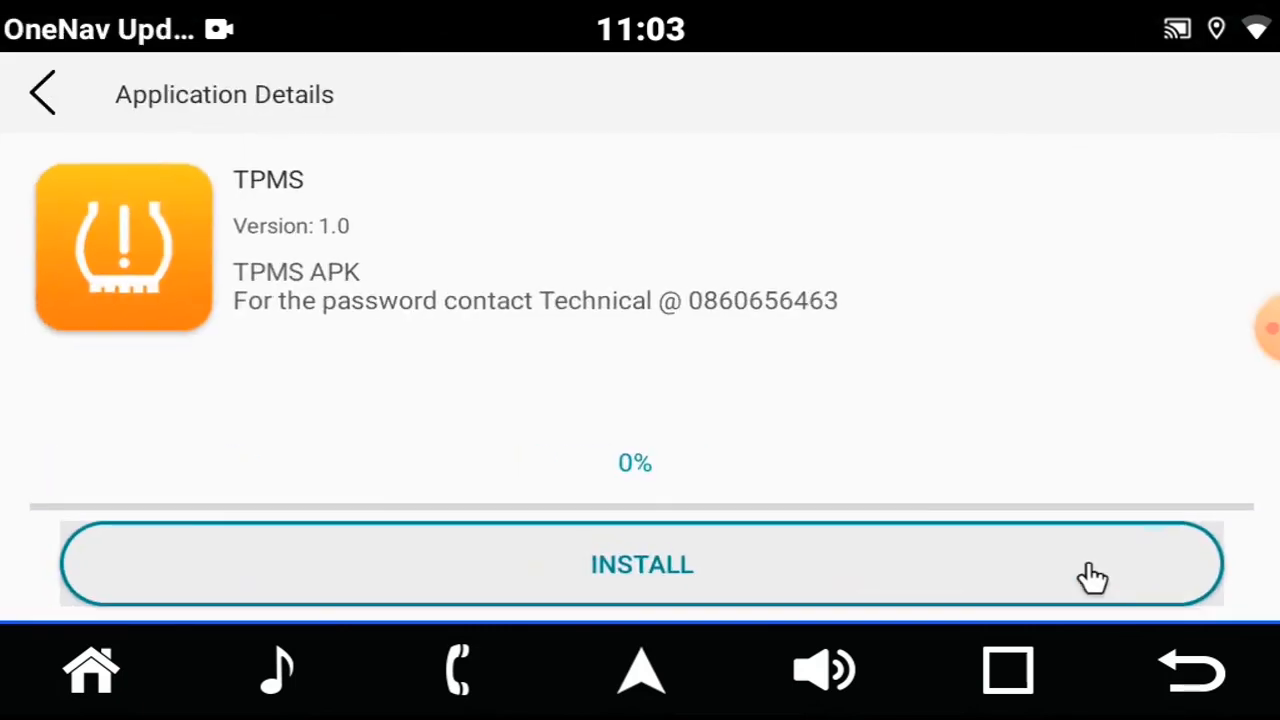
mouse_move(1022, 552)
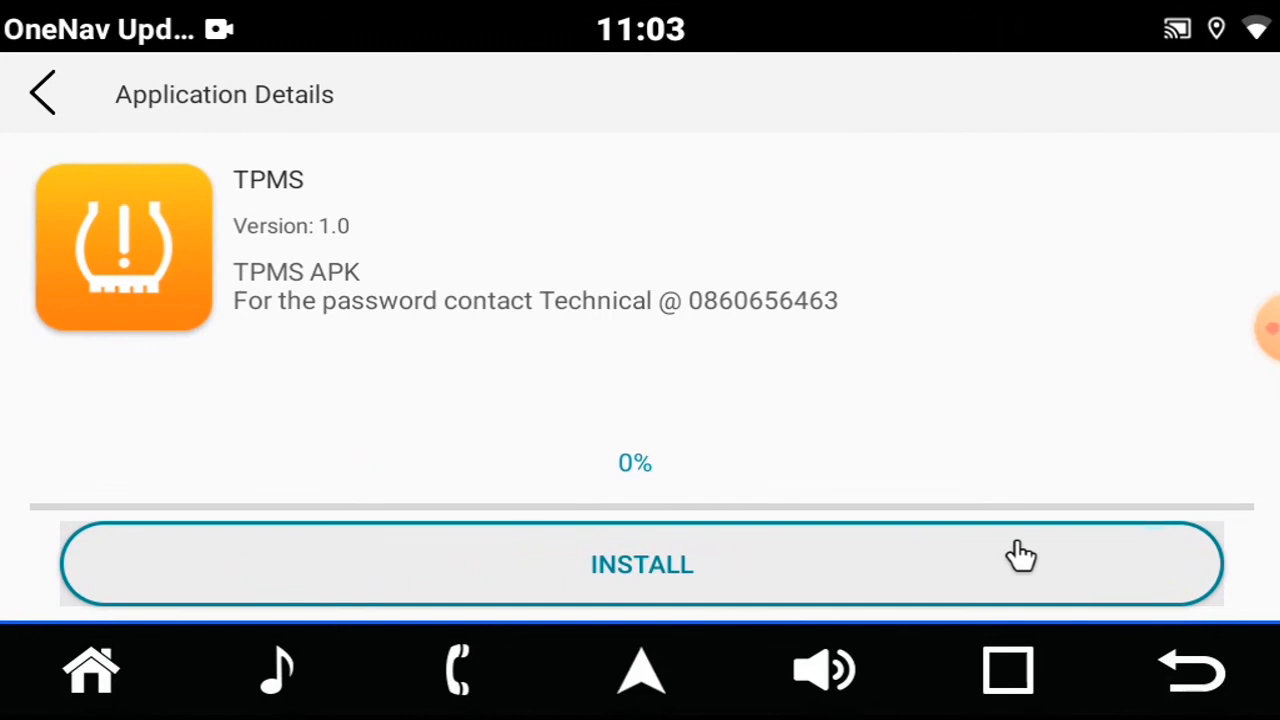
left_click(42, 92)
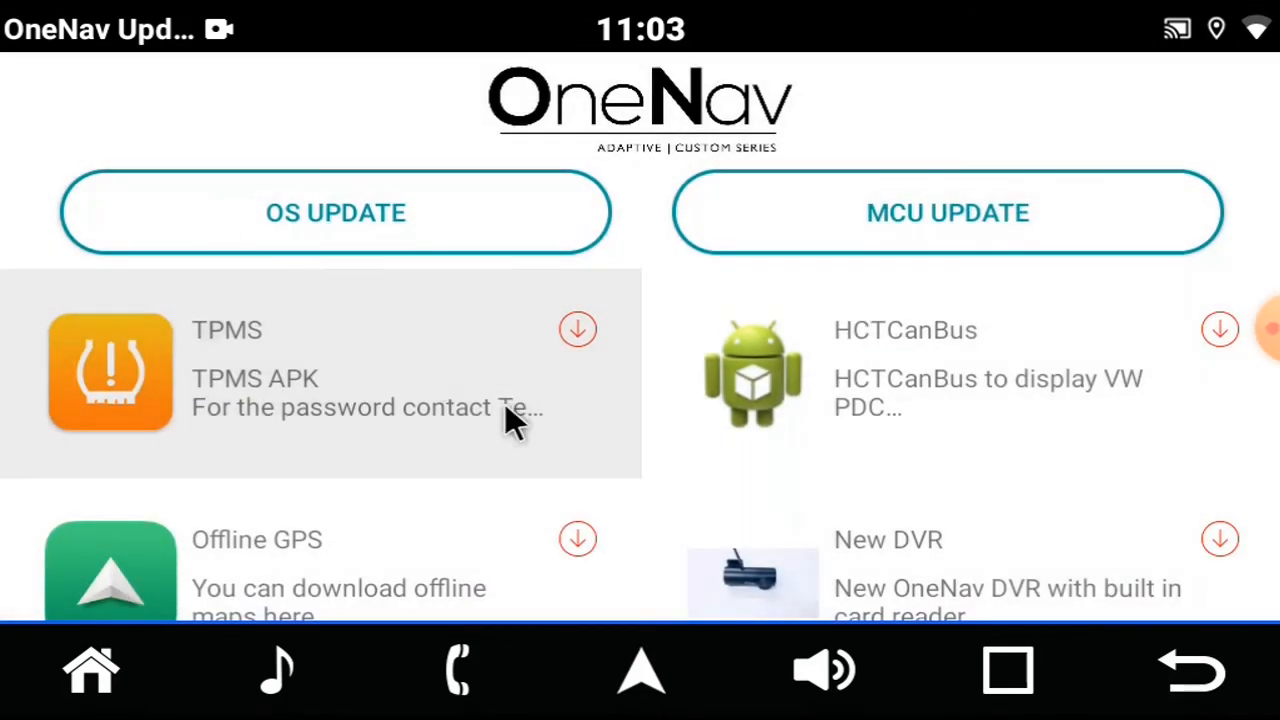
mouse_move(876, 556)
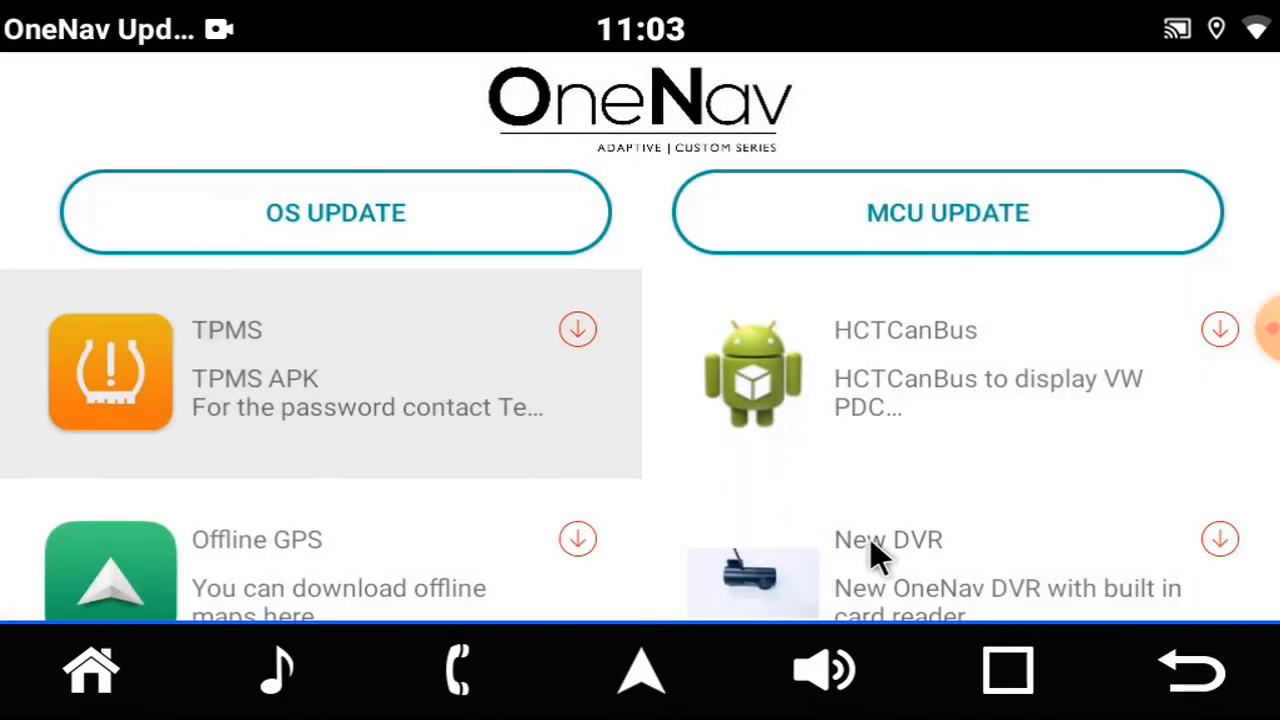